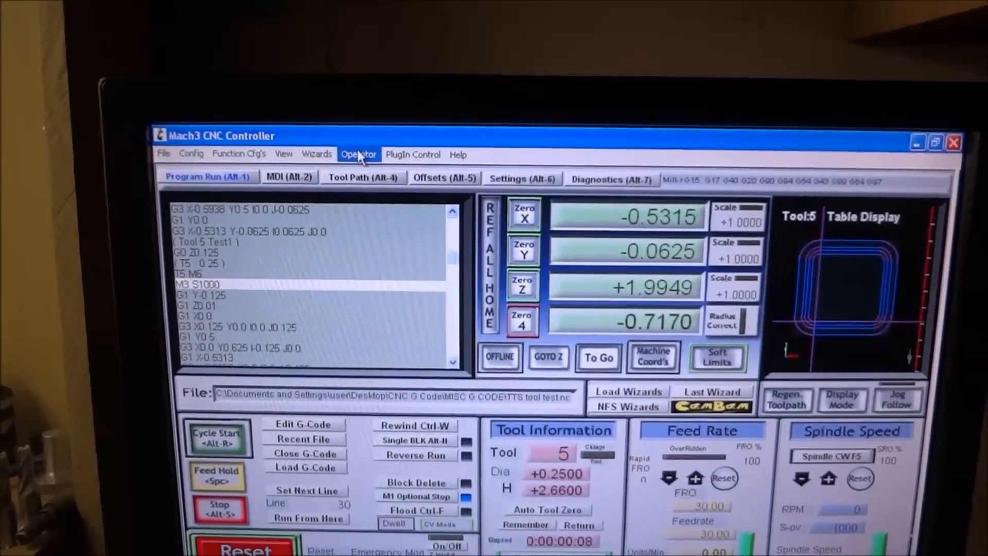
Launch the VB Script Editor from the Operator menu, browse the macro files, then cancel and close it.
click(358, 153)
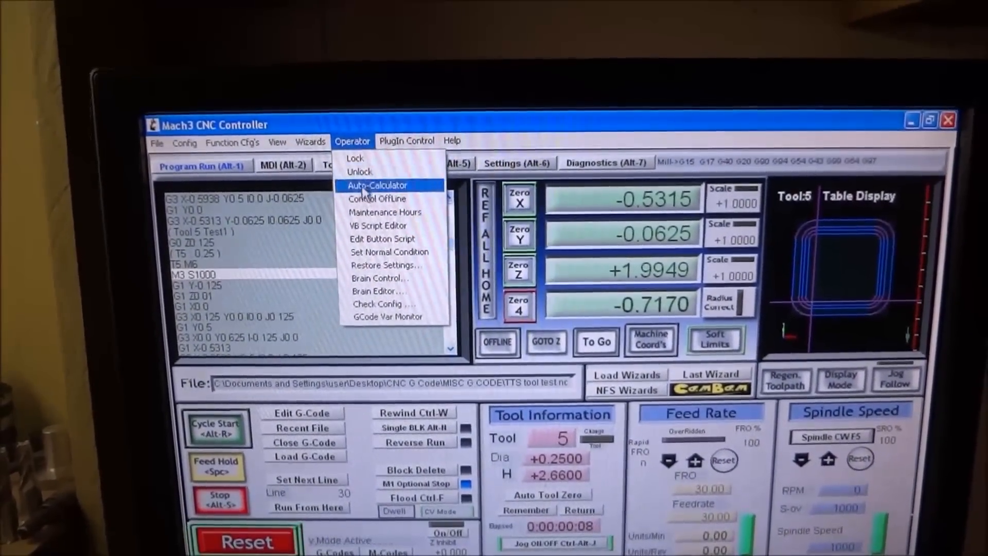
click(378, 226)
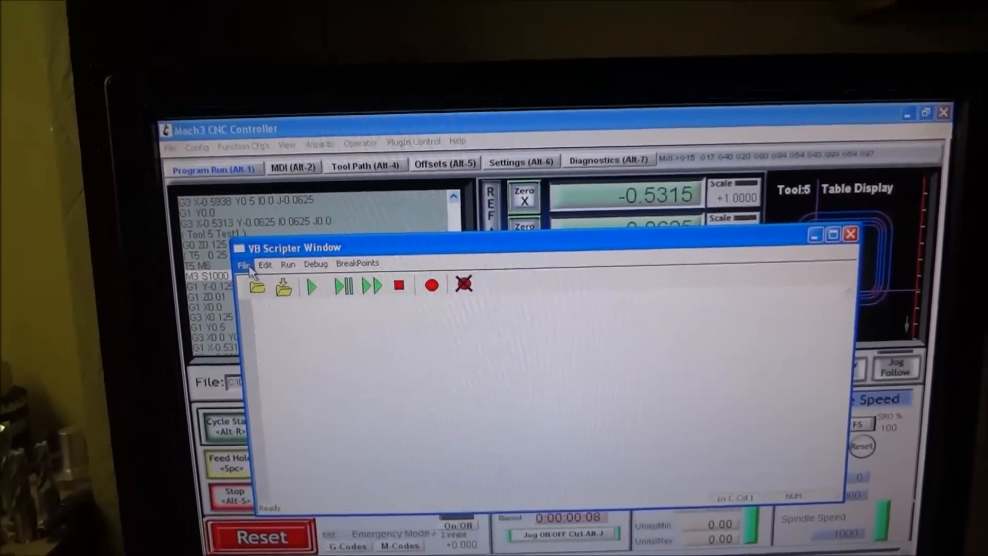
click(282, 287)
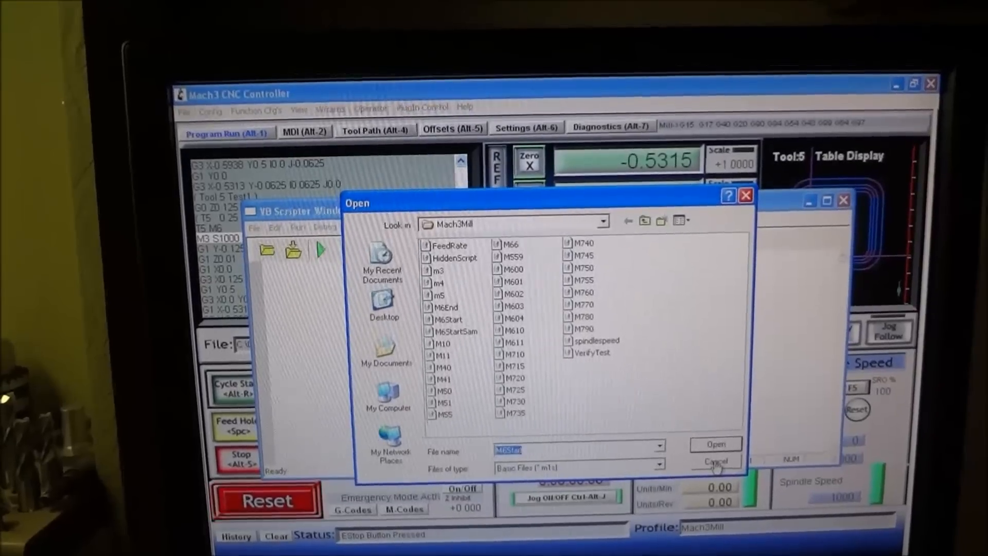
click(714, 461)
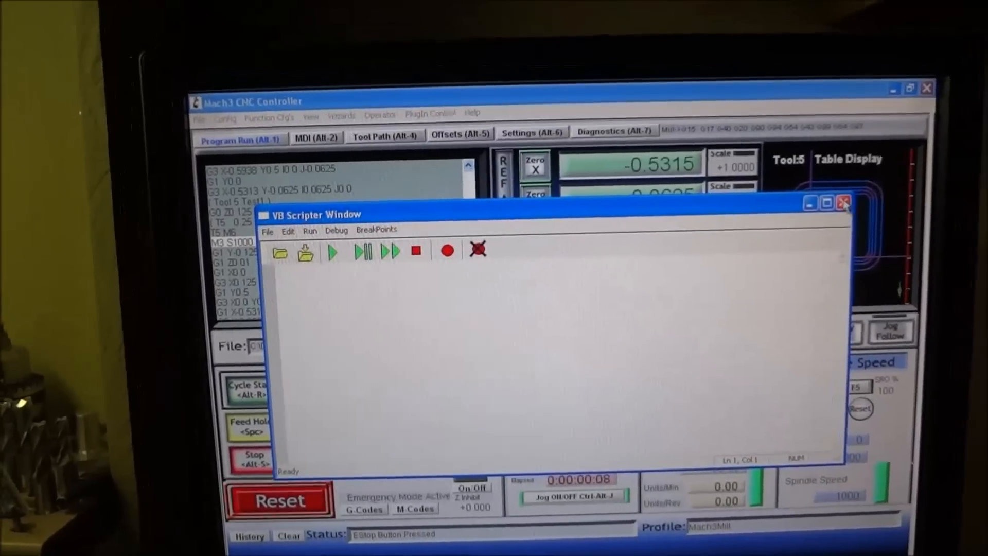
click(844, 202)
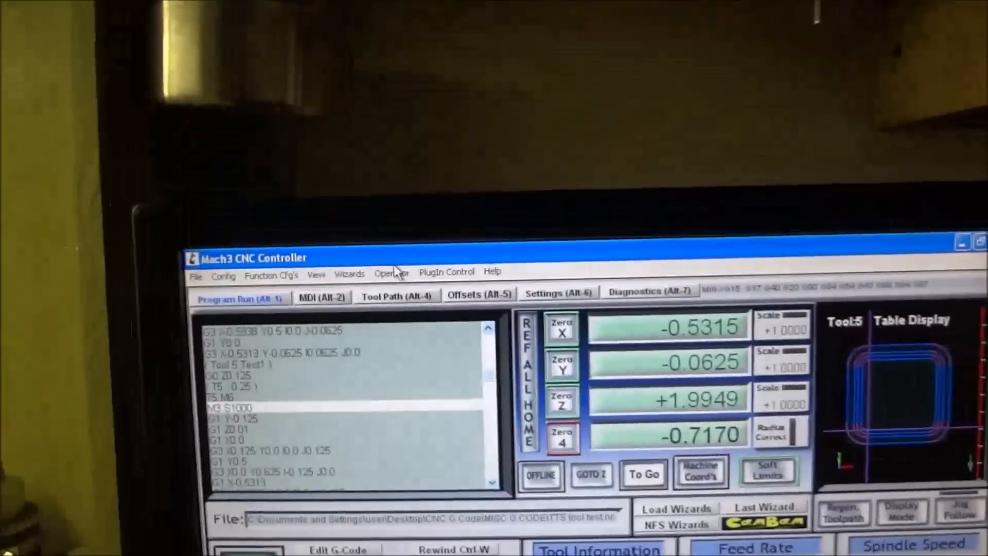
Reopen the VB Script Editor and load the M6Start macro from the Mach3Mill folder.
click(391, 159)
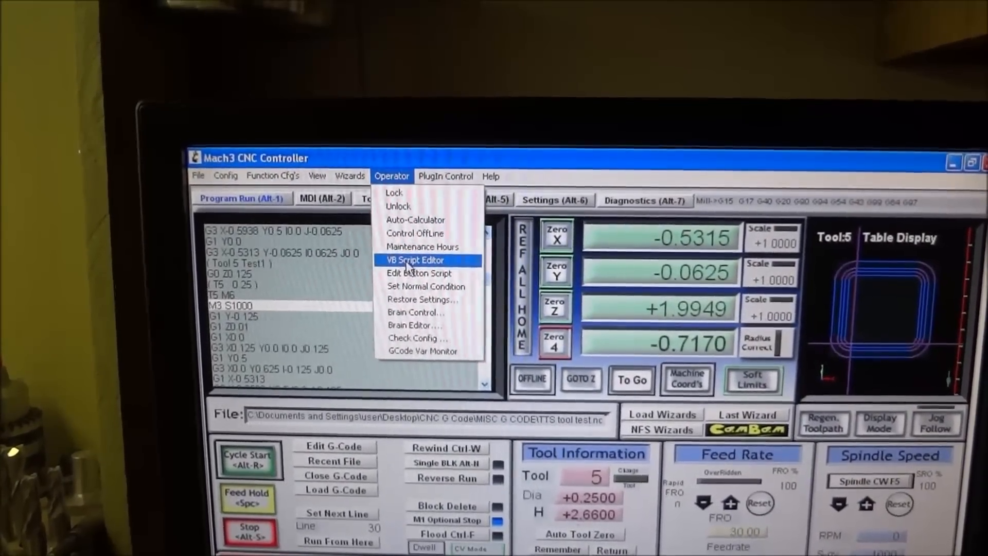
click(414, 259)
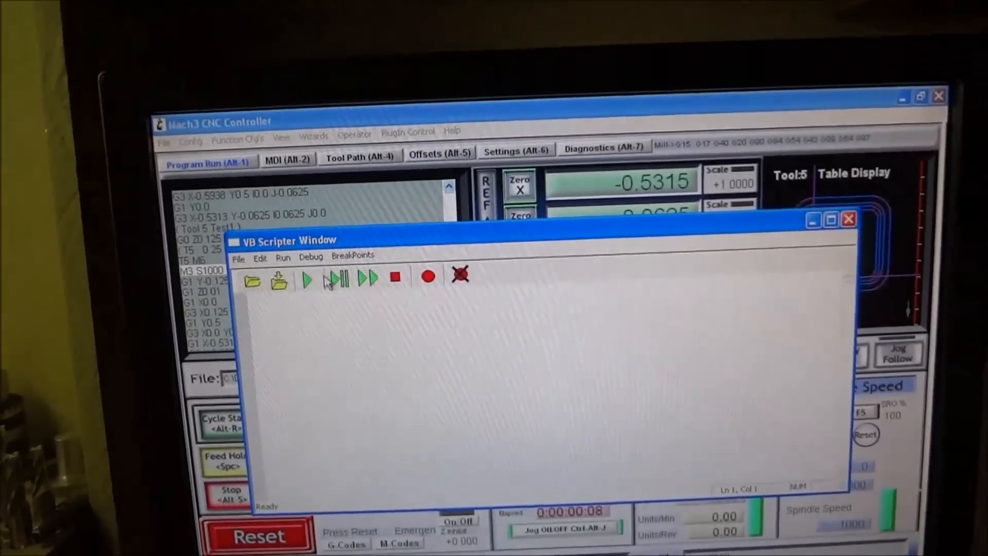
click(238, 257)
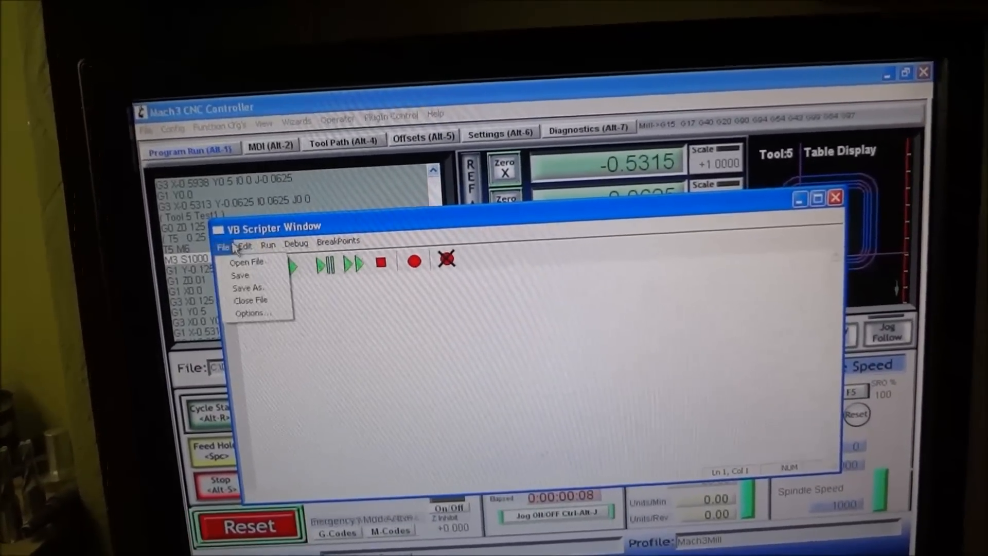
click(247, 261)
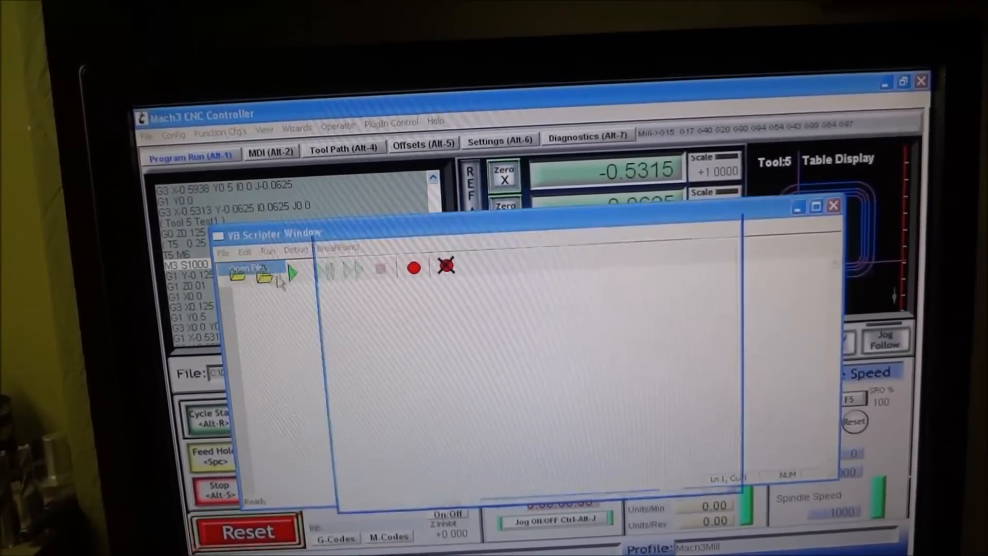
click(237, 272)
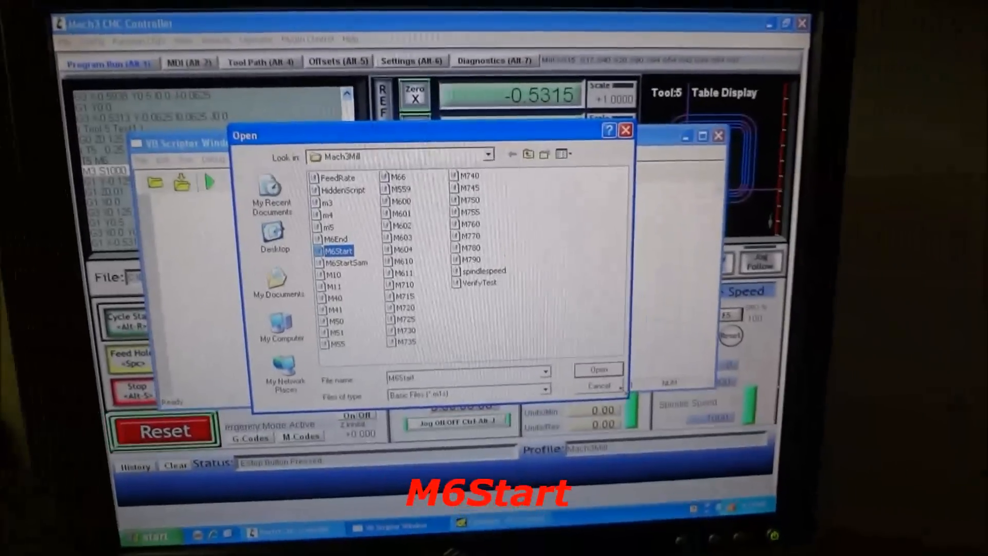
click(596, 370)
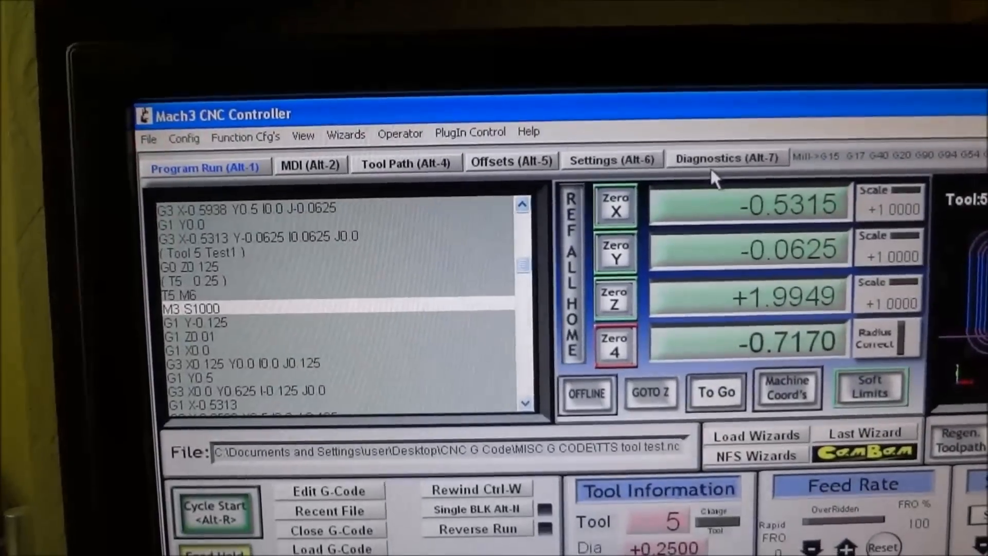
Switch to the Settings page and bring the M6Start script editor window back to the front.
click(727, 158)
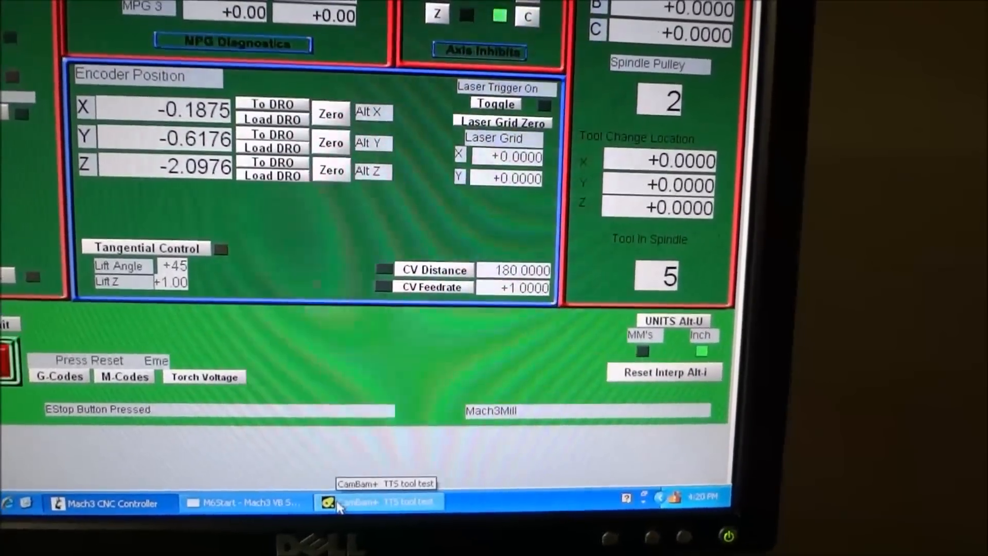
click(246, 502)
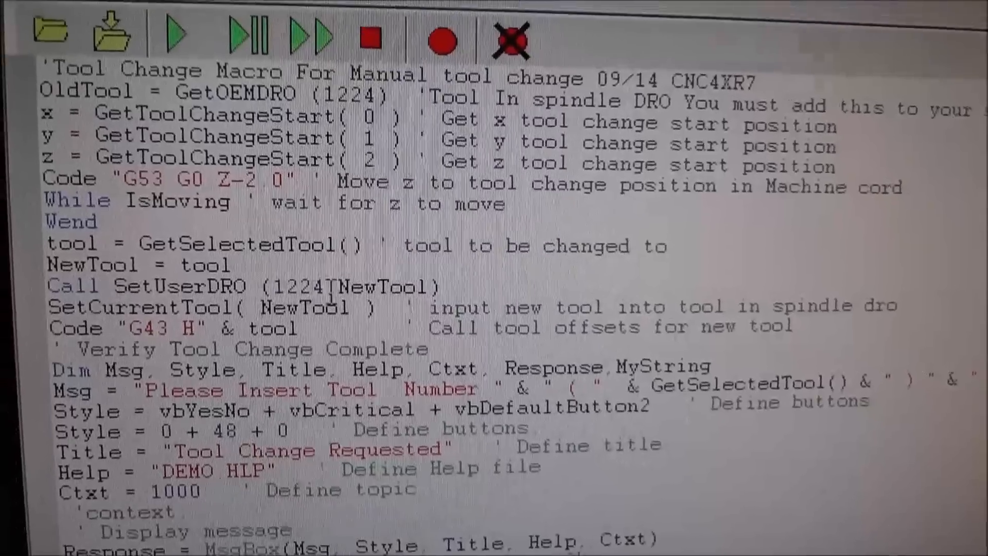
Scroll through the M6Start macro code down to its End line to review it.
scroll(down, 3)
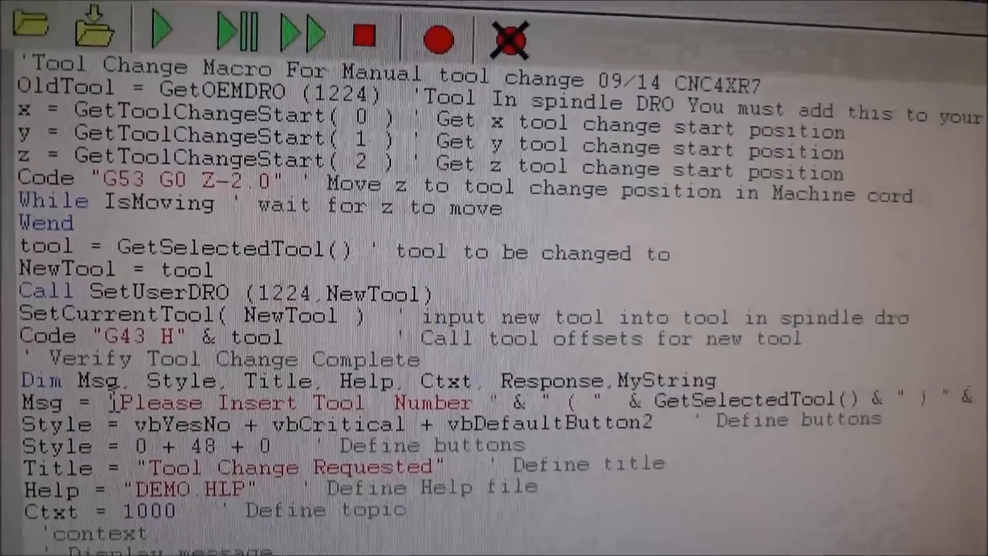
scroll(down, 3)
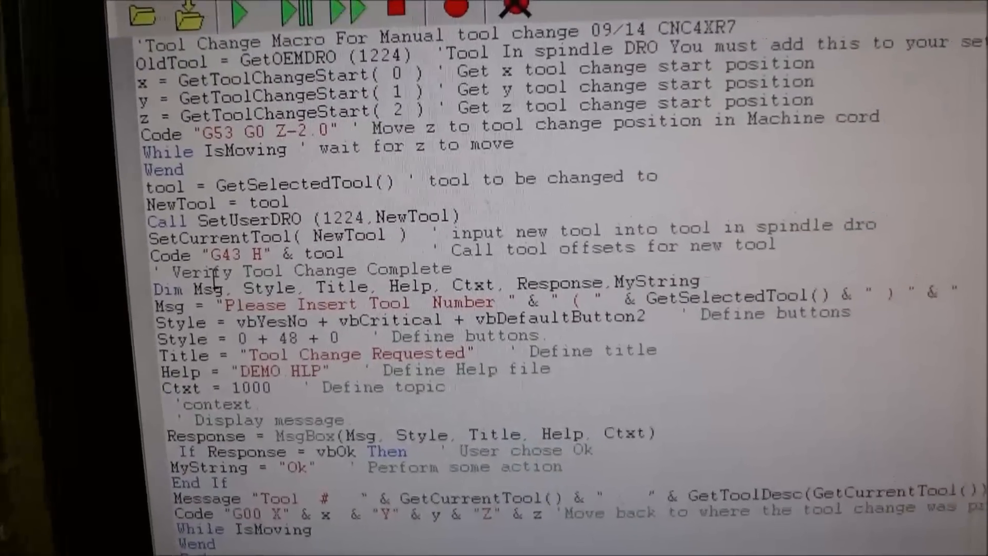
scroll(down, 3)
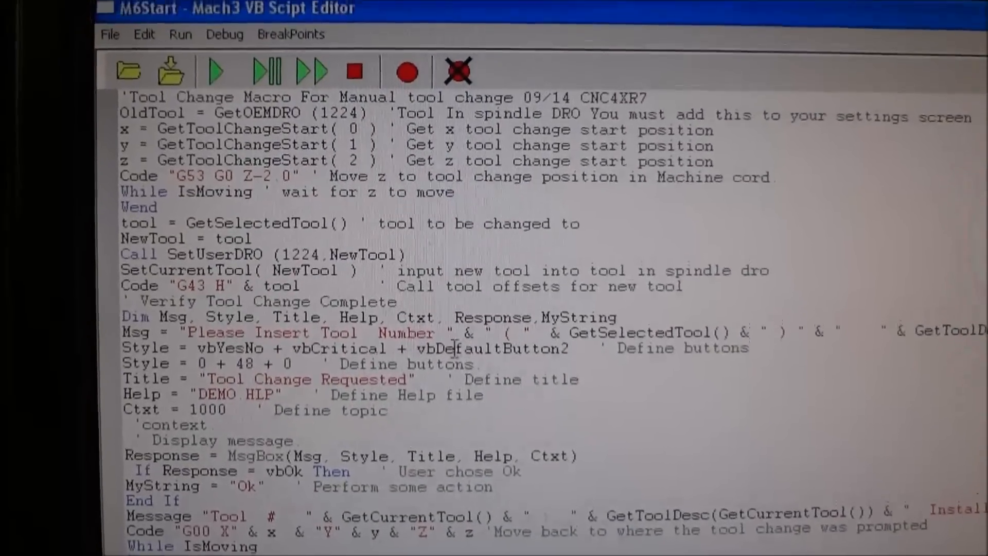
scroll(down, 3)
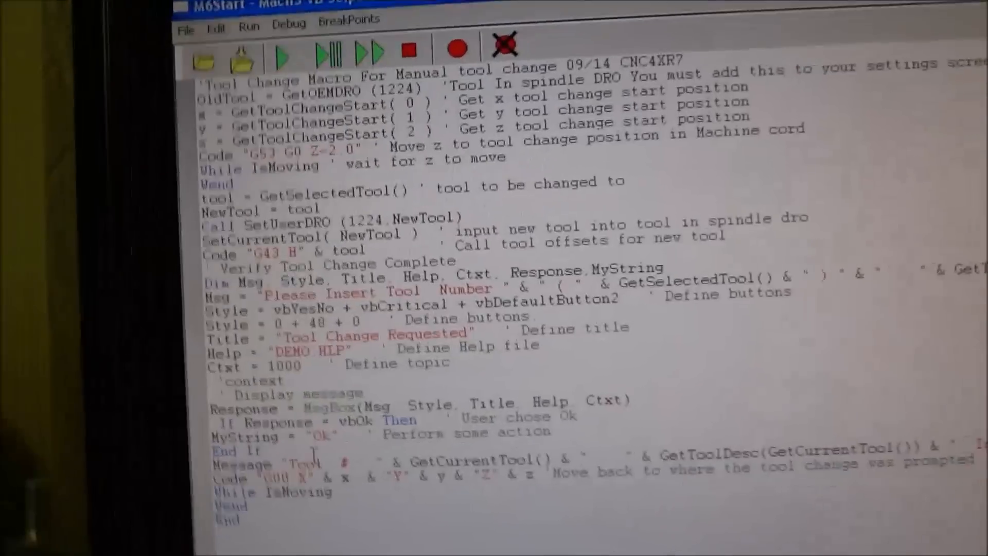
scroll(down, 3)
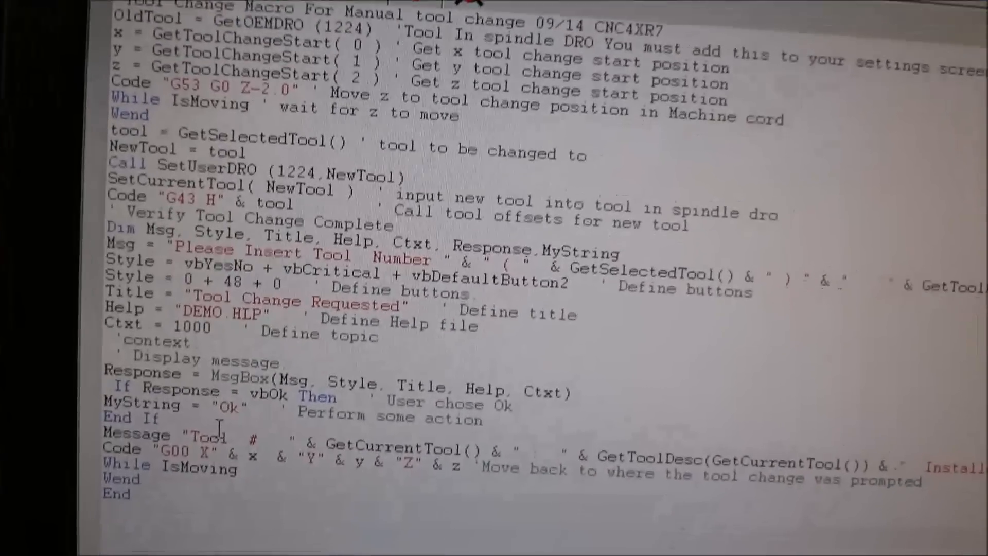
scroll(down, 3)
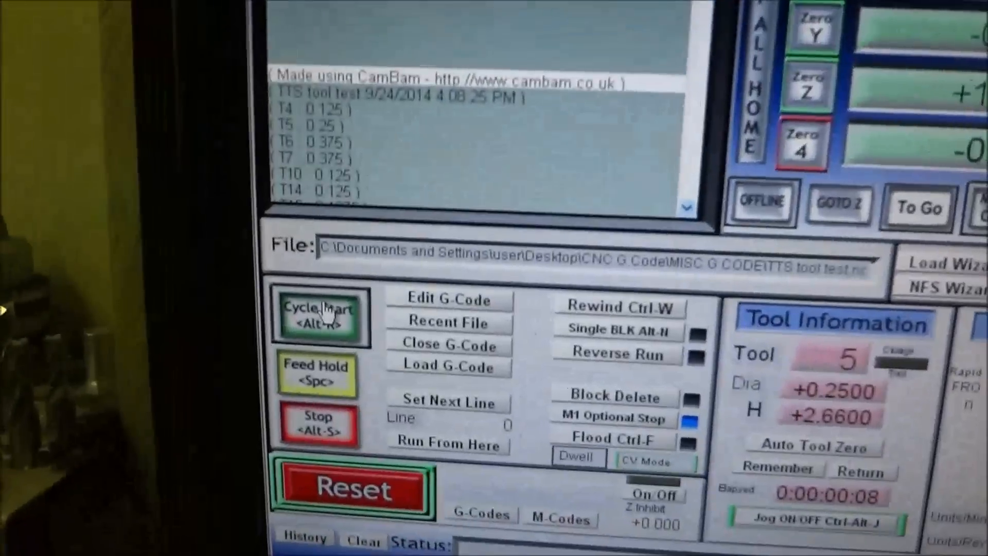
Run the TTS tool test with Cycle Start and confirm the Tool Change Requested prompt for tool 4.
click(321, 315)
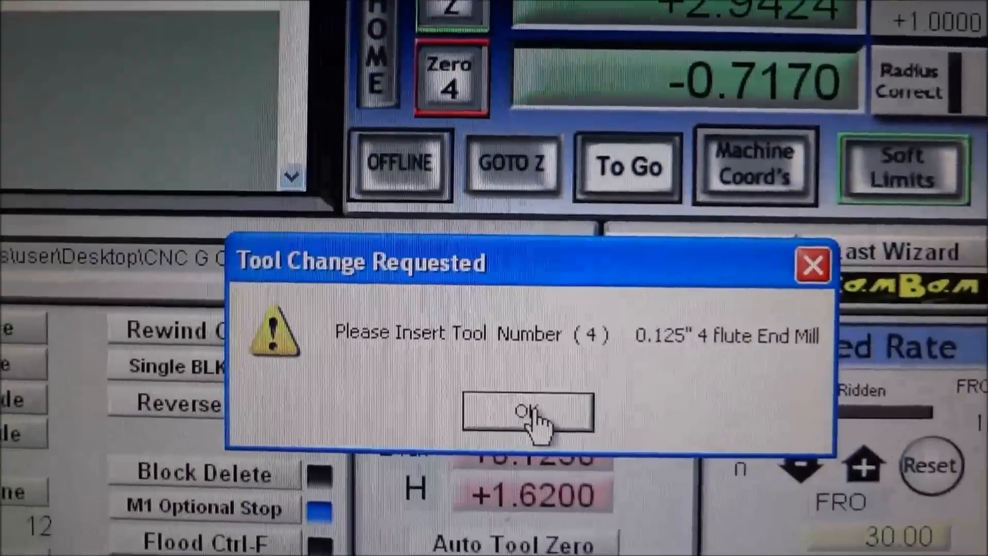
click(528, 413)
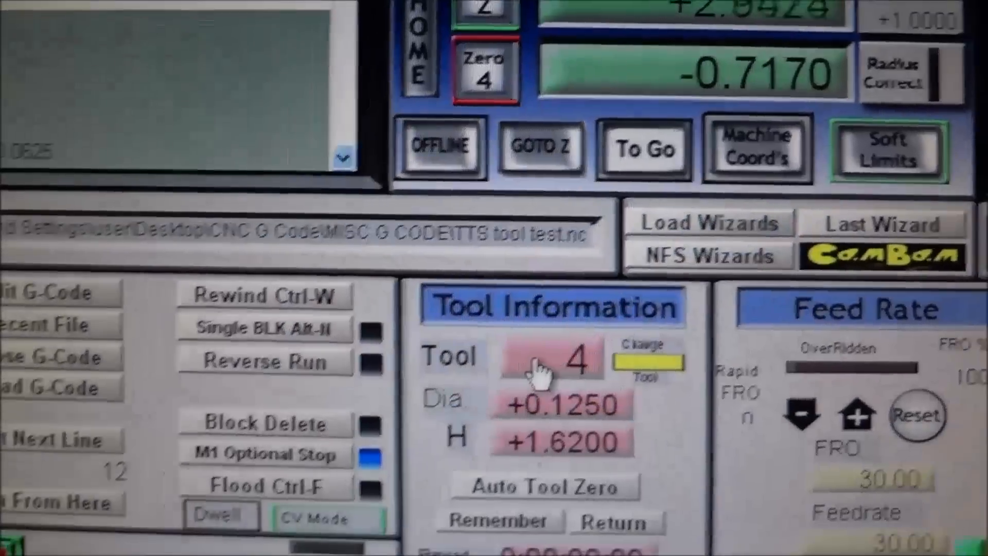